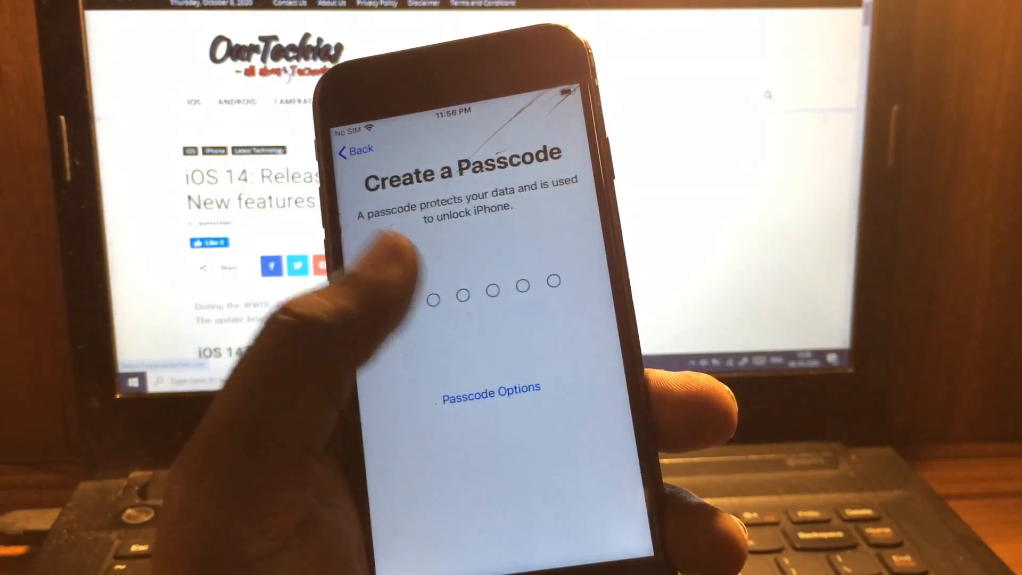
Reveal the passcode type menu via Passcode Options on the Create a Passcode screen.
{"action": "left_click", "coordinate": [489, 386]}
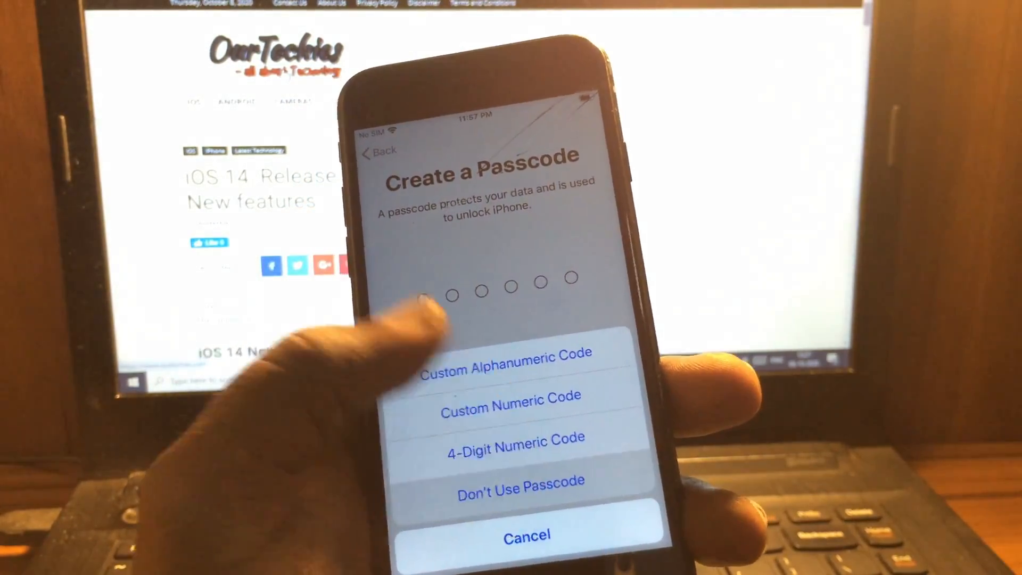